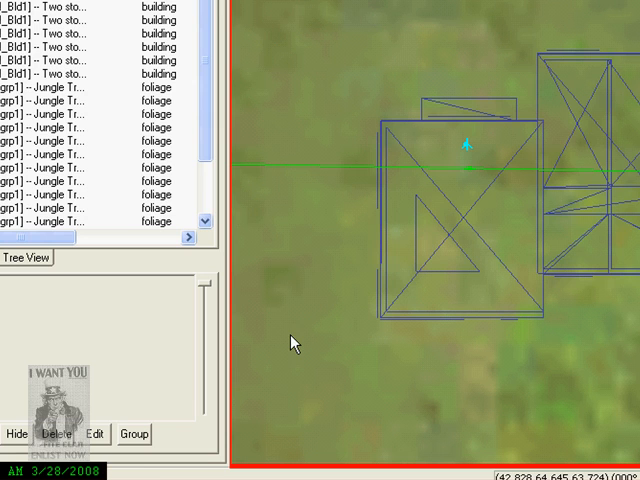
mouse_move(380, 182)
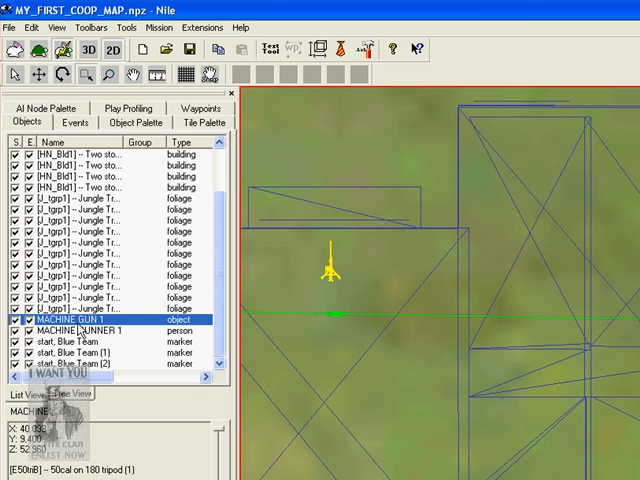
Locate MACHINE GUN 1 and MACHINE GUNNER 1 in the MY_FIRST_COOP_MAP objects list
double_click(76, 320)
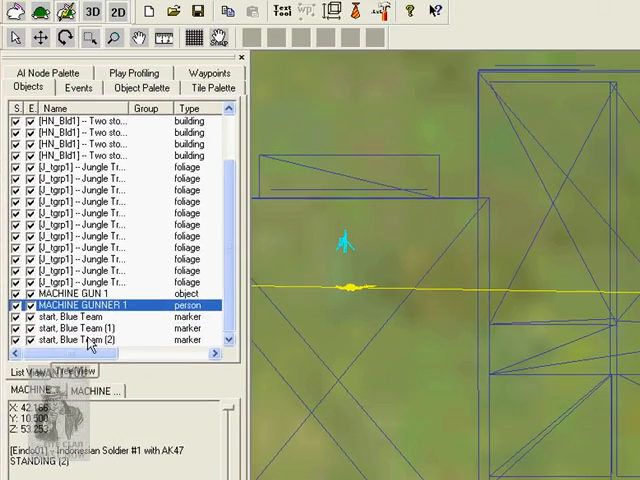
right_click(90, 304)
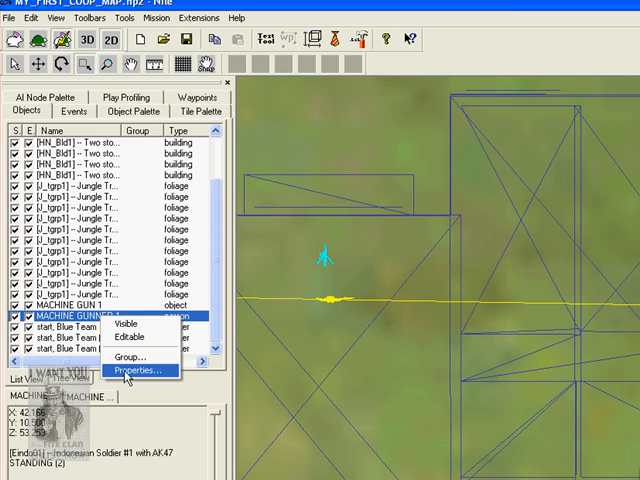
click(136, 372)
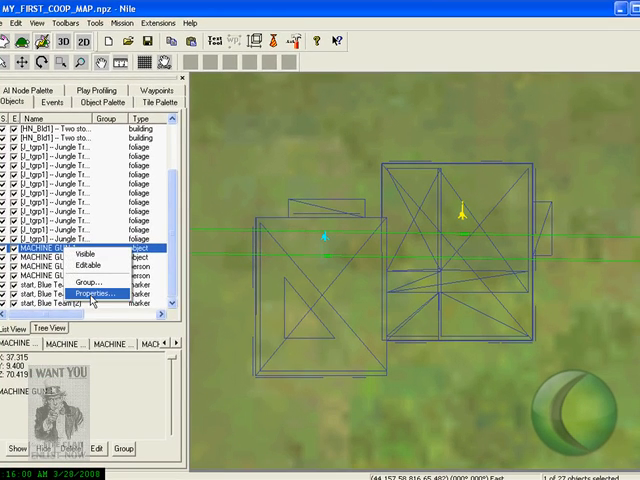
click(92, 292)
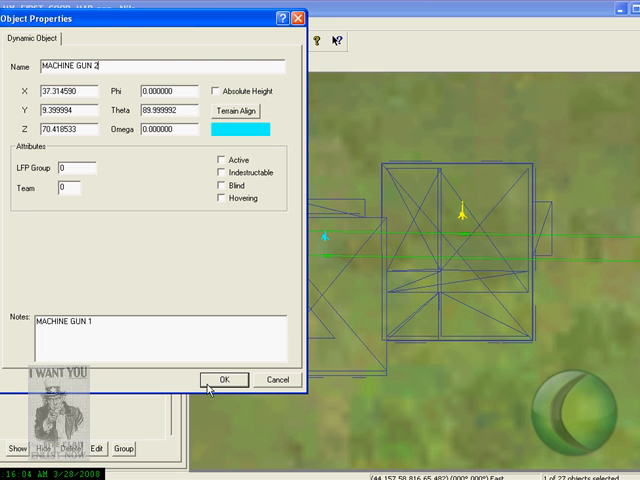
click(224, 380)
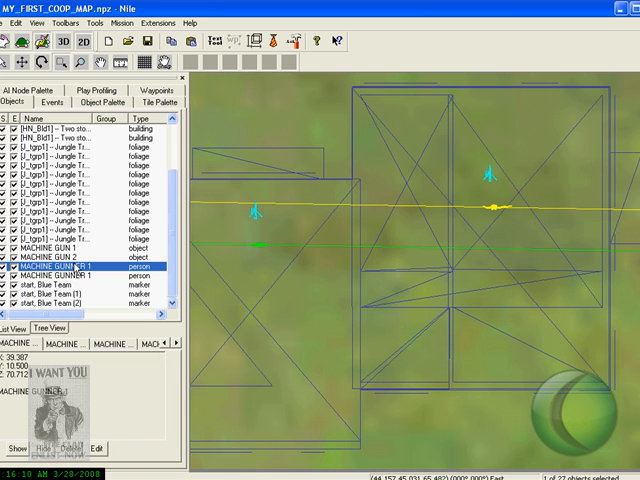
double_click(54, 266)
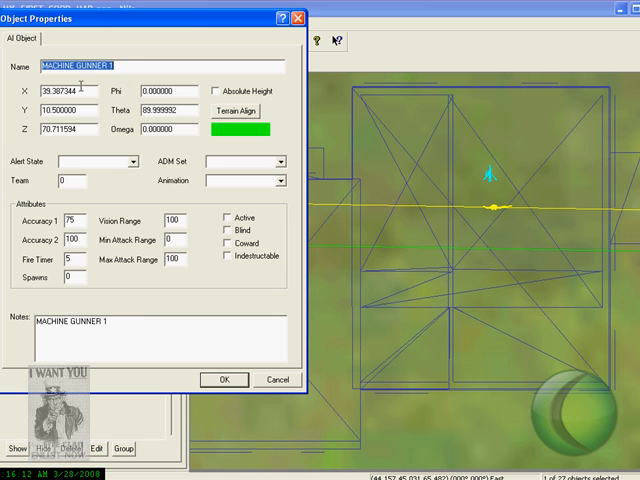
click(116, 64)
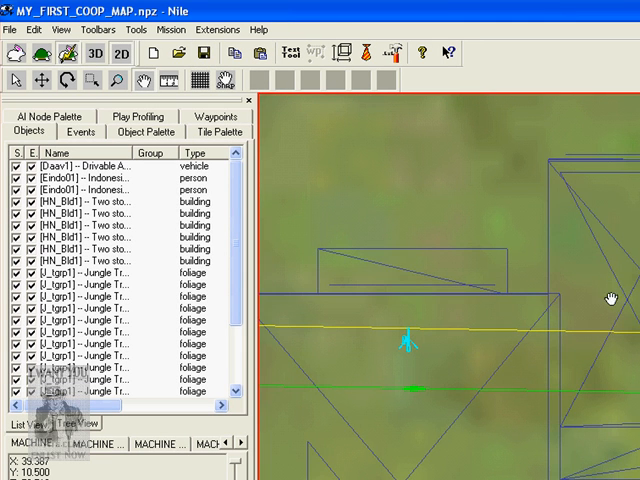
Create a new event folder on the Events tab and rename it Machine gunner
click(80, 132)
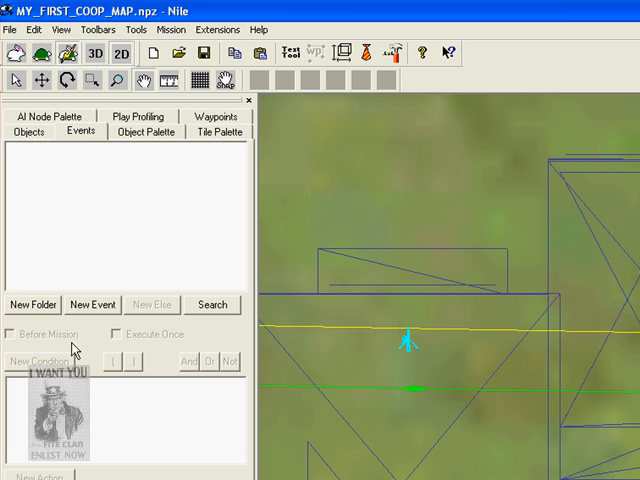
click(32, 304)
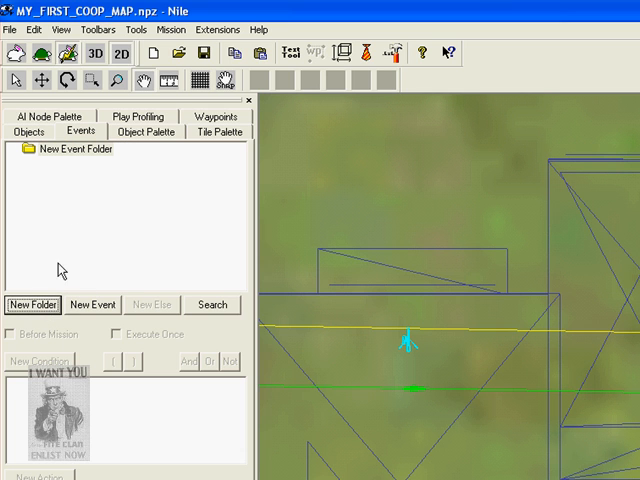
click(72, 148)
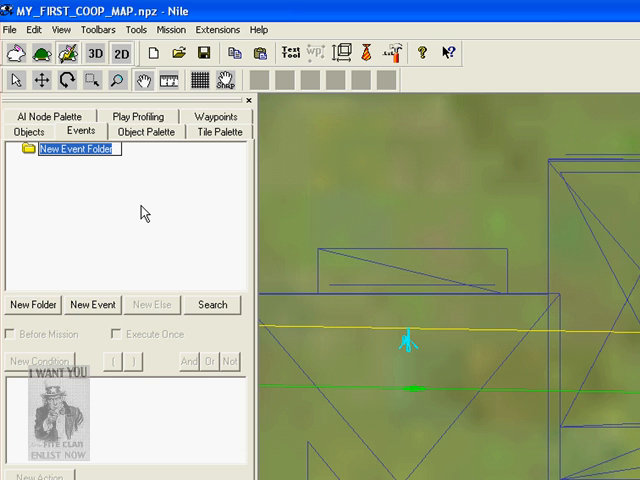
text(Machine gunner)
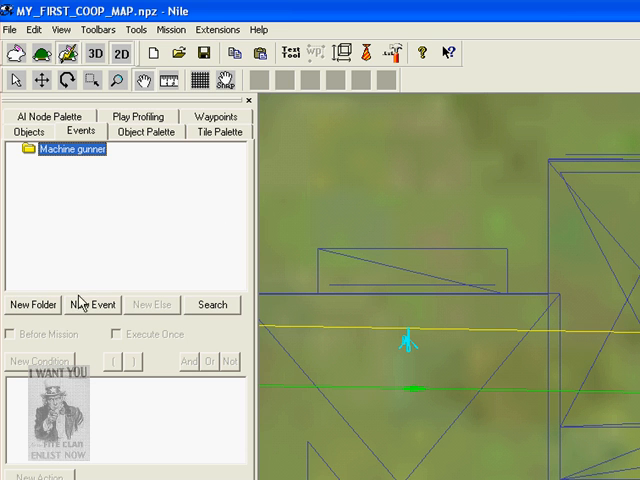
Add a new Conditional Event to the Machine gunner folder
click(92, 304)
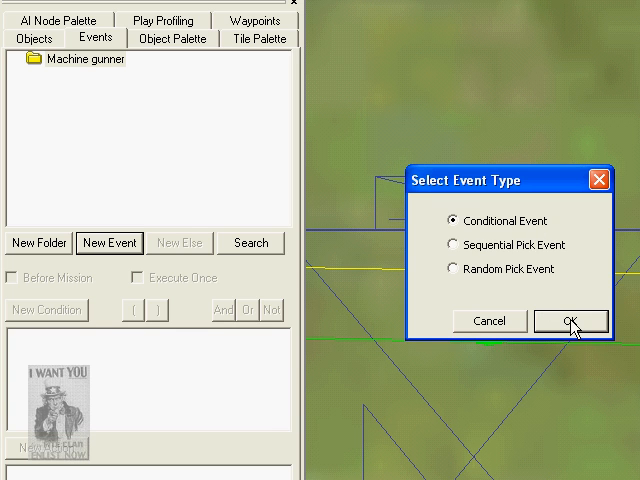
click(572, 320)
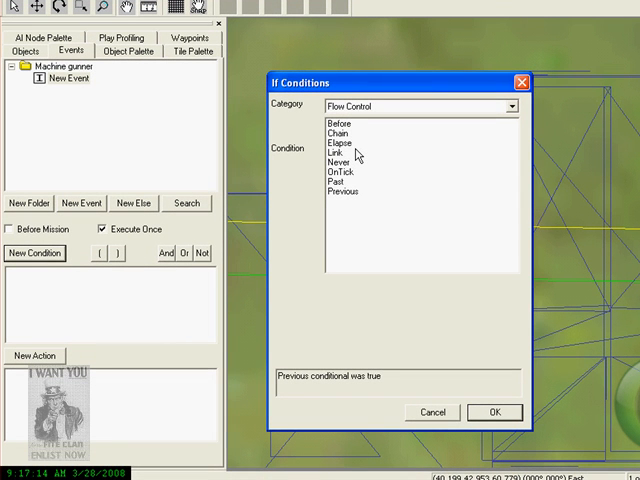
mouse_move(418, 180)
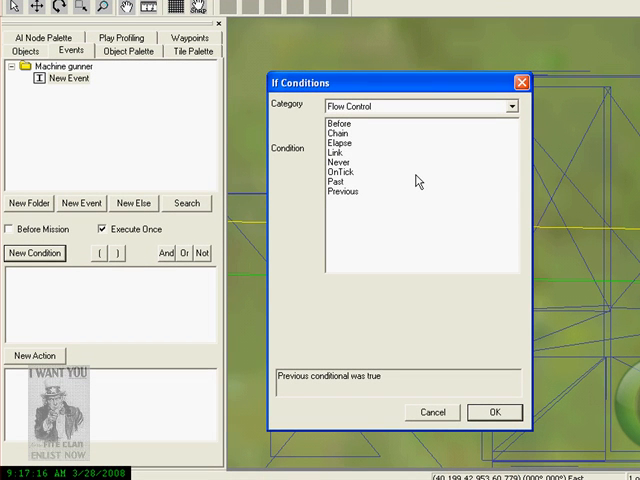
mouse_move(428, 172)
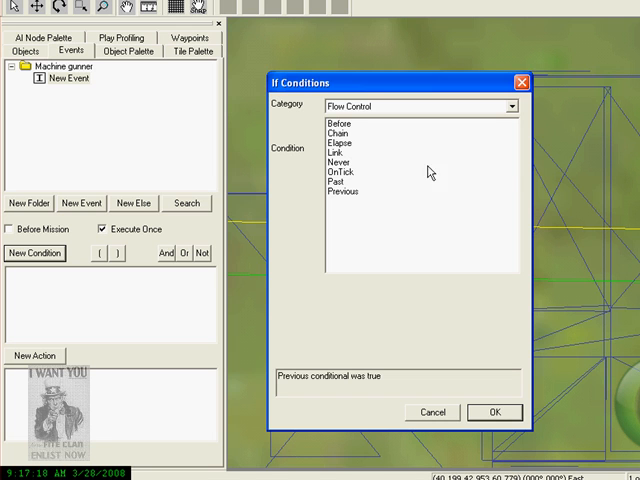
Give the event a Flow Control OnTick condition of 5 seconds after mission start
click(340, 172)
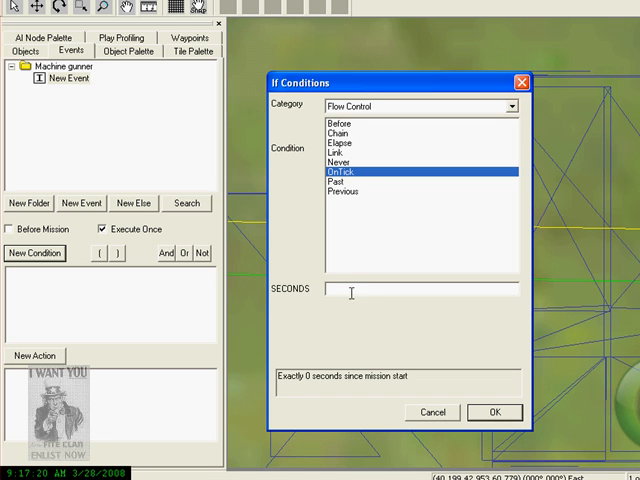
mouse_move(332, 304)
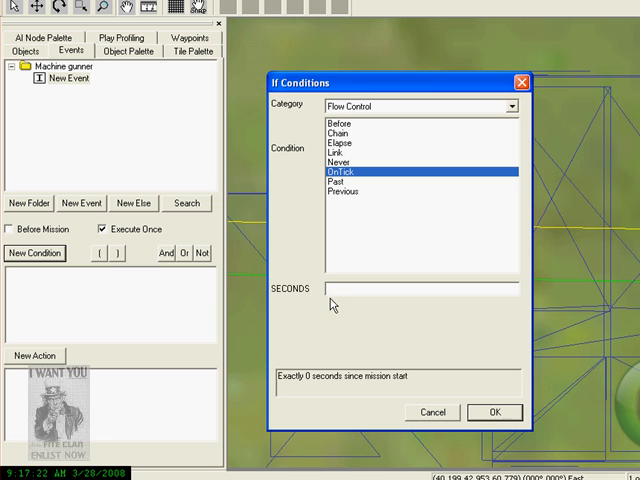
text(2)
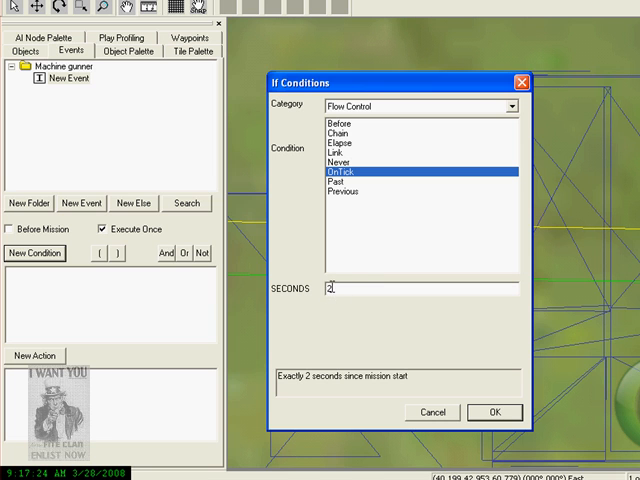
text(5)
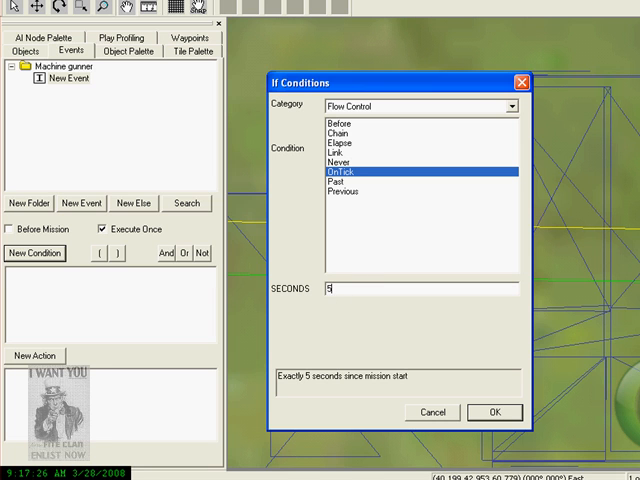
click(494, 412)
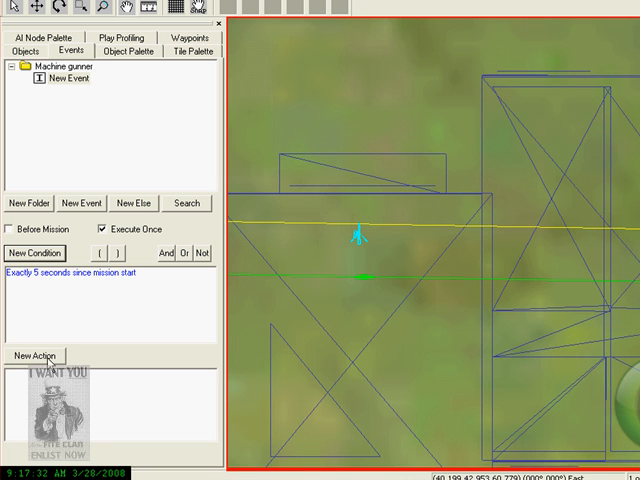
Add a Units 'Unit move to Unit' action sending MACHINE GUNNER 1 to MACHINE GUN 1
click(34, 356)
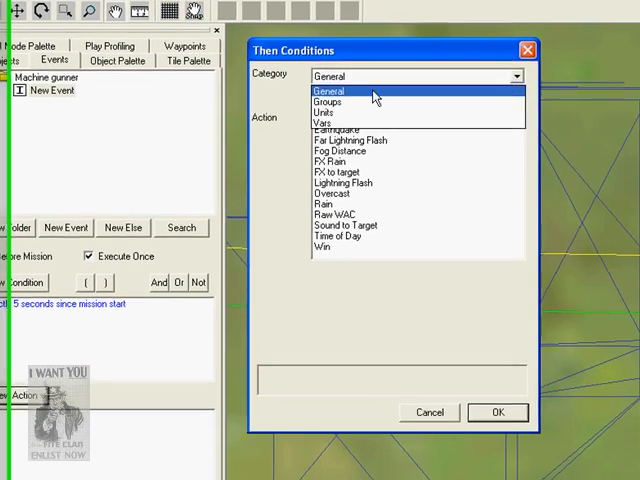
click(322, 112)
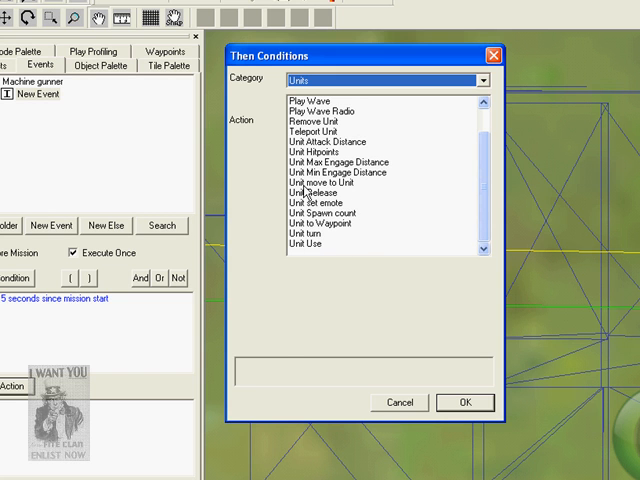
click(324, 184)
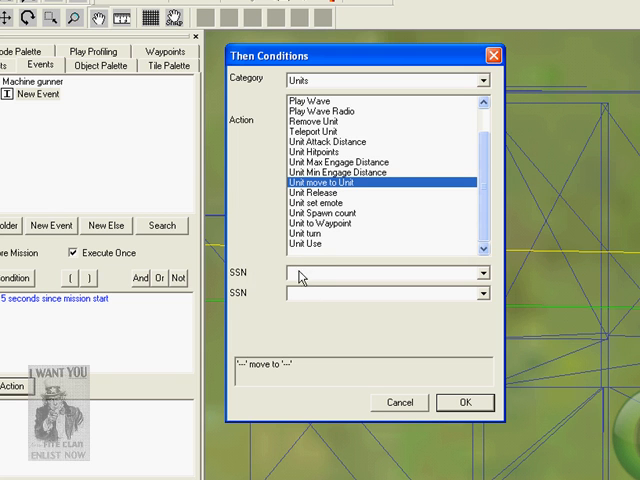
click(484, 272)
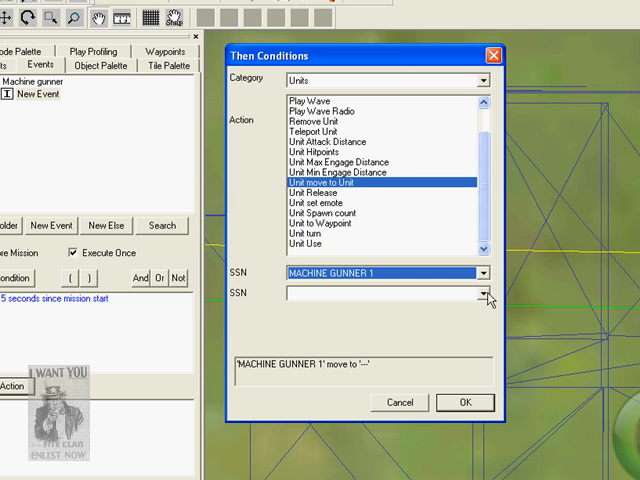
click(484, 292)
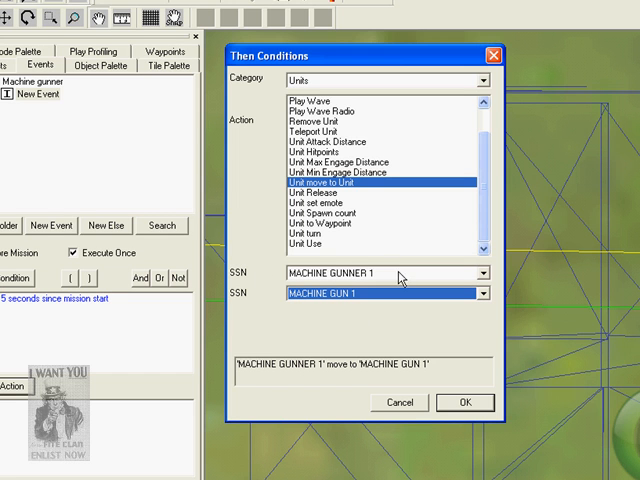
mouse_move(348, 308)
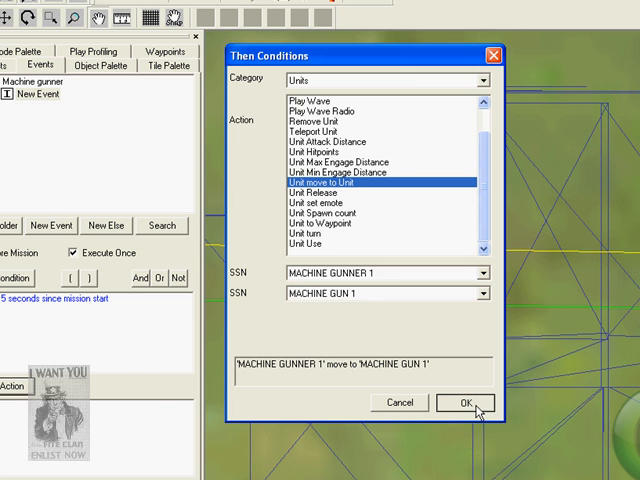
click(464, 404)
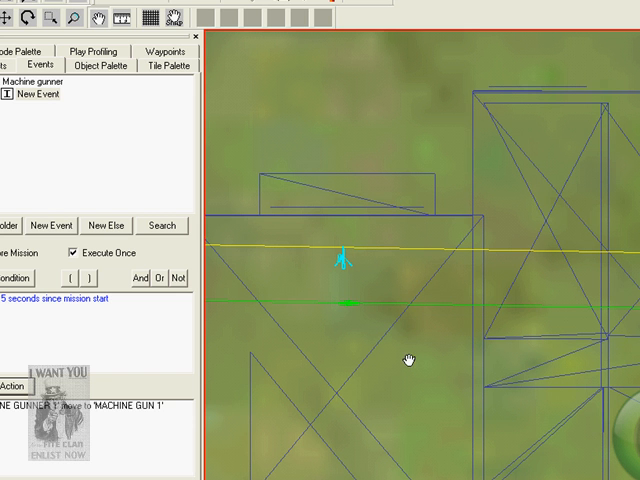
mouse_move(40, 310)
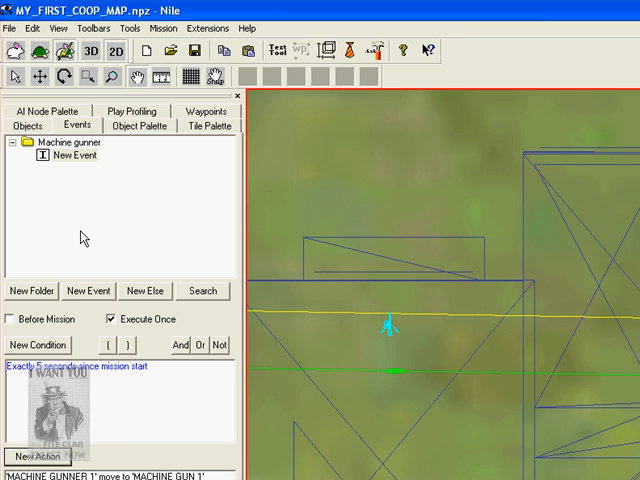
Create an event folder named machine gunner 2 containing a new Conditional Event
click(32, 292)
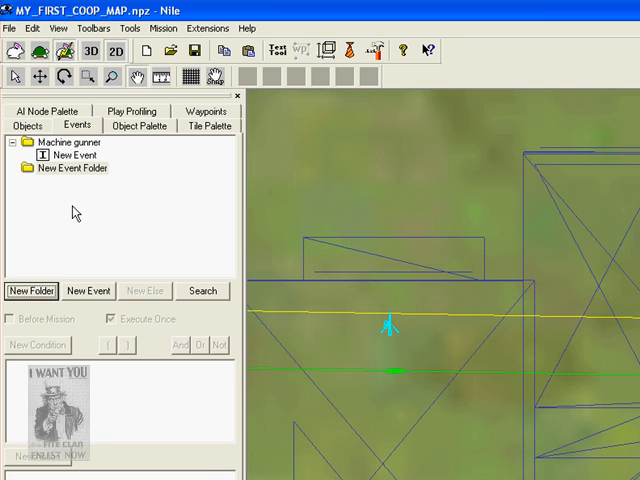
click(68, 168)
text(machine)
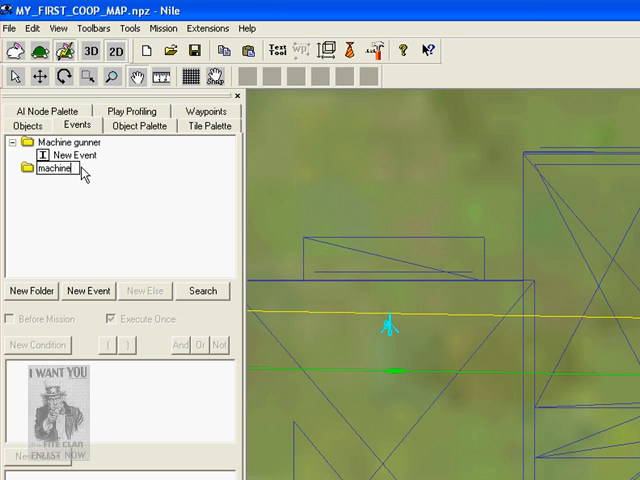
text(gunner 2)
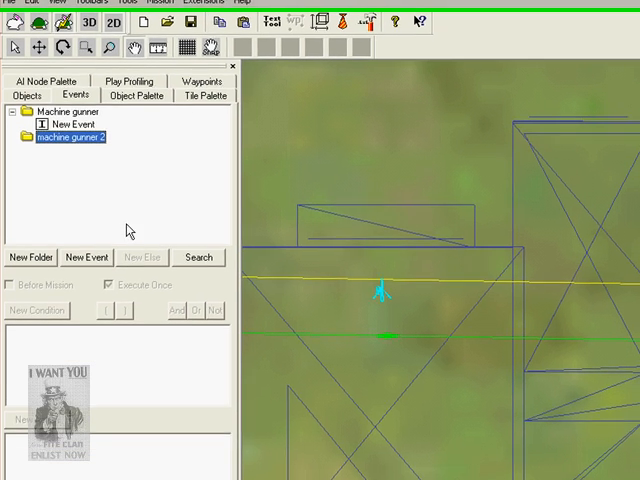
click(86, 256)
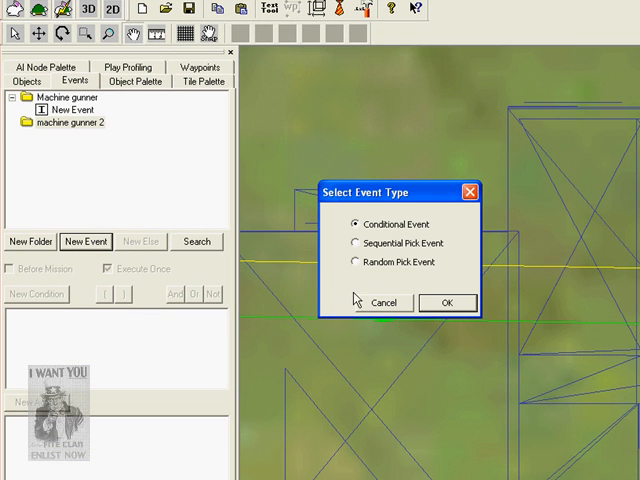
click(446, 302)
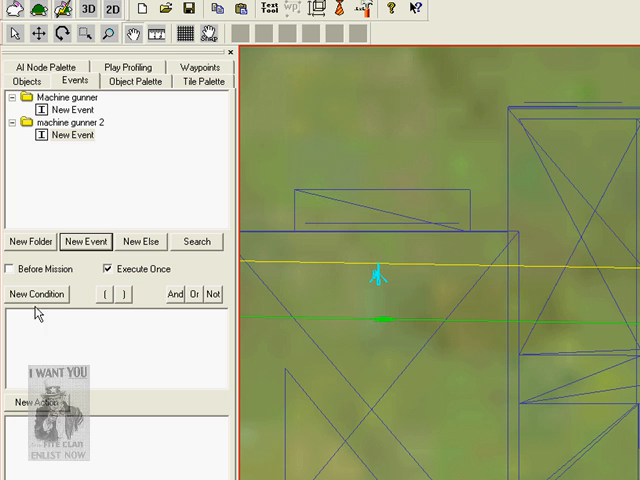
Give the event an OnTick condition firing 5 seconds after mission start
click(36, 294)
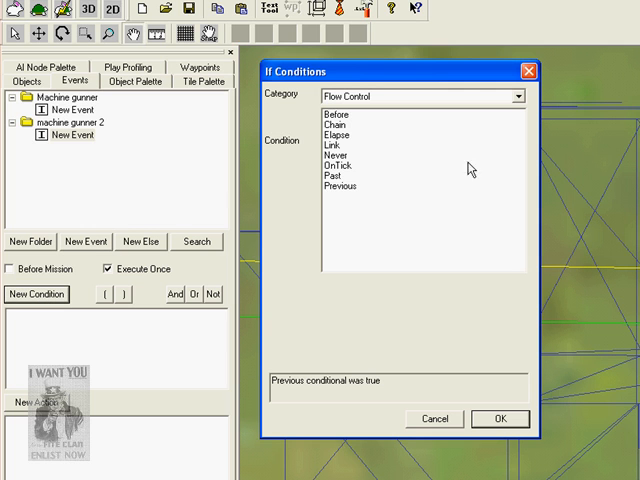
click(338, 164)
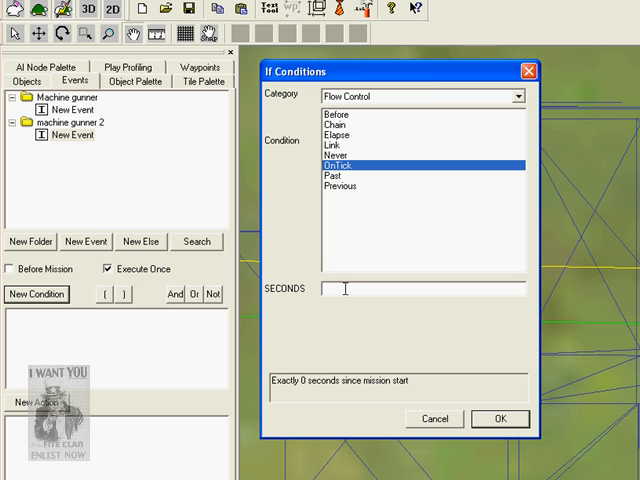
text(5)
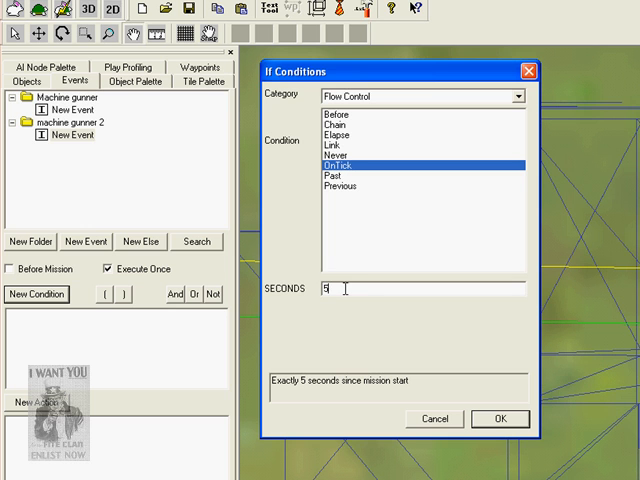
click(500, 418)
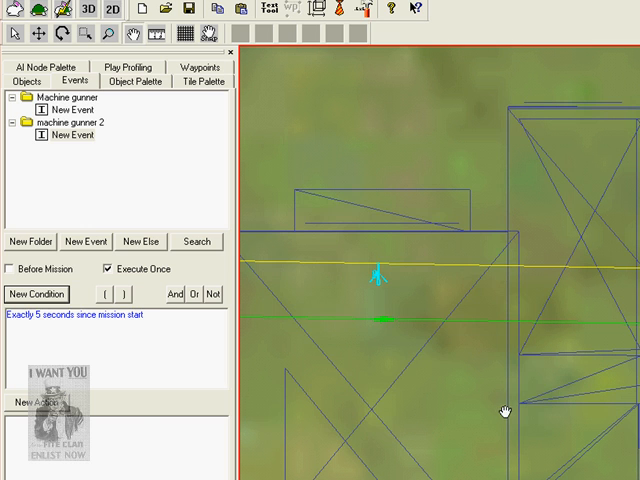
Add a Unit move to Unit action sending MACHINE GUNNER 2 to MACHINE GUN 2
click(36, 404)
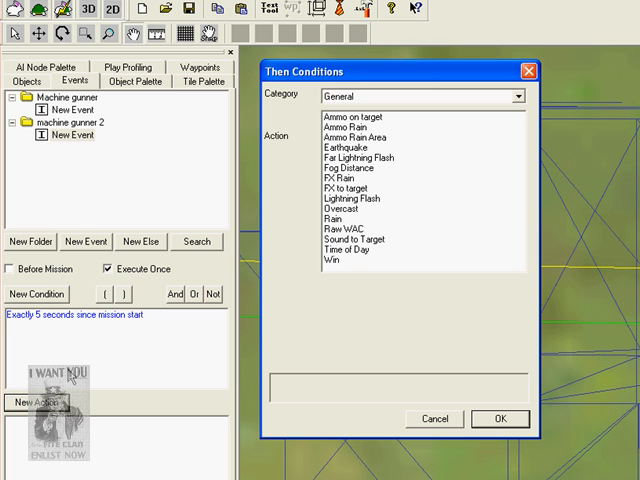
mouse_move(504, 136)
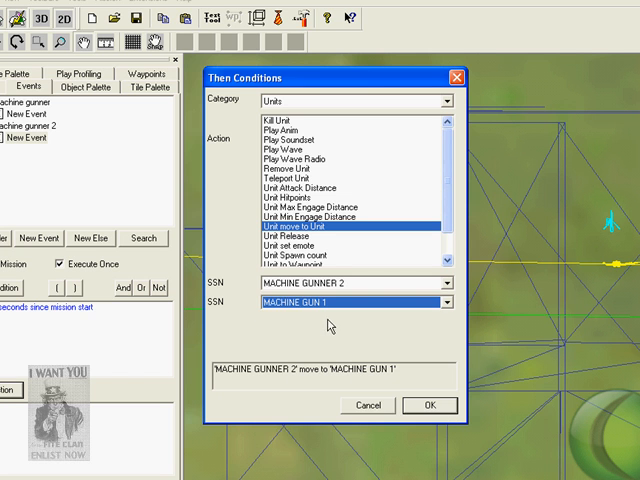
click(350, 302)
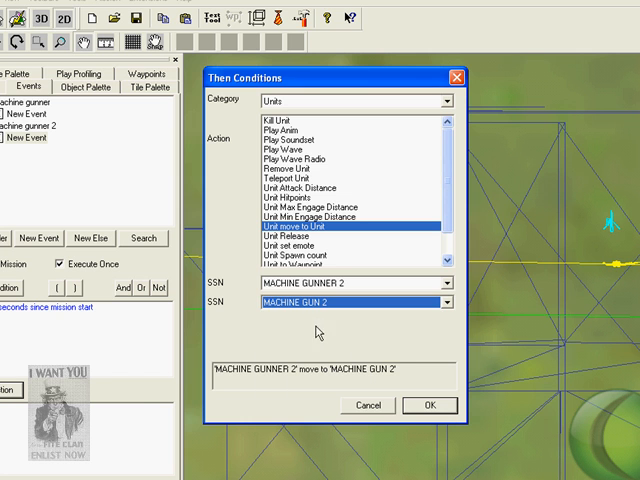
click(428, 404)
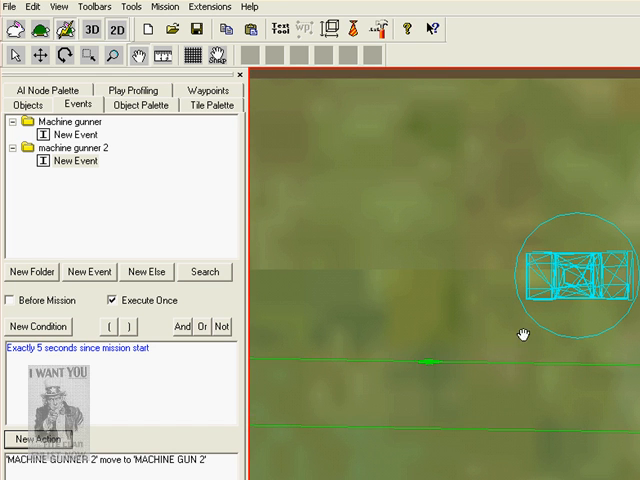
mouse_move(348, 360)
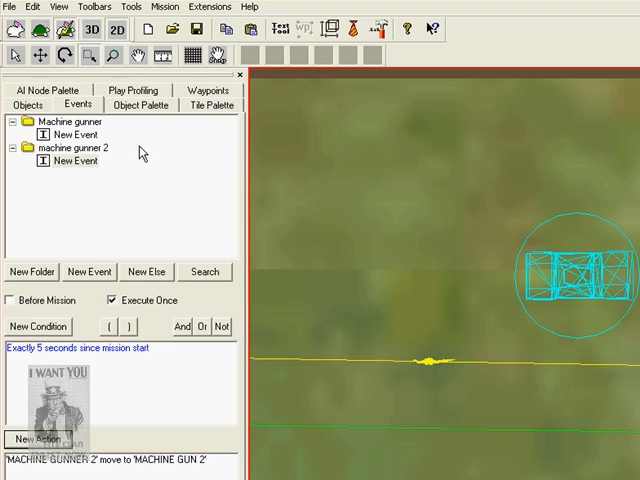
Rename the two soldiers by the jeep to Jeep Driver and Jeep Gunner in Object Properties
click(30, 82)
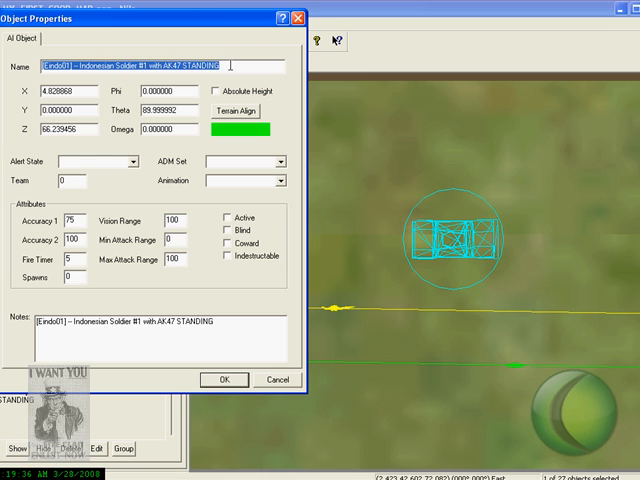
text(Jeep Driver)
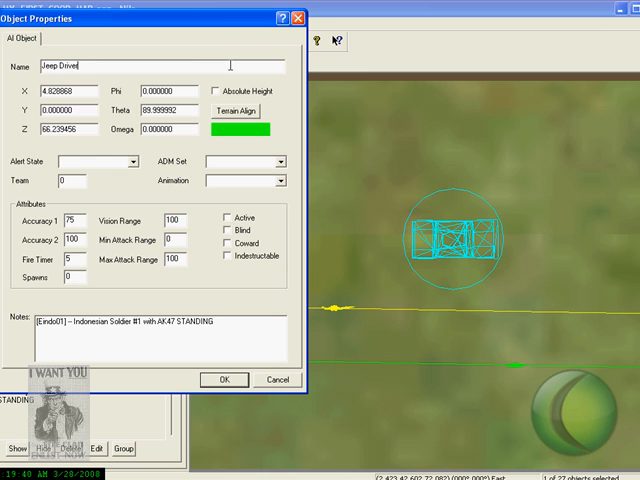
click(224, 380)
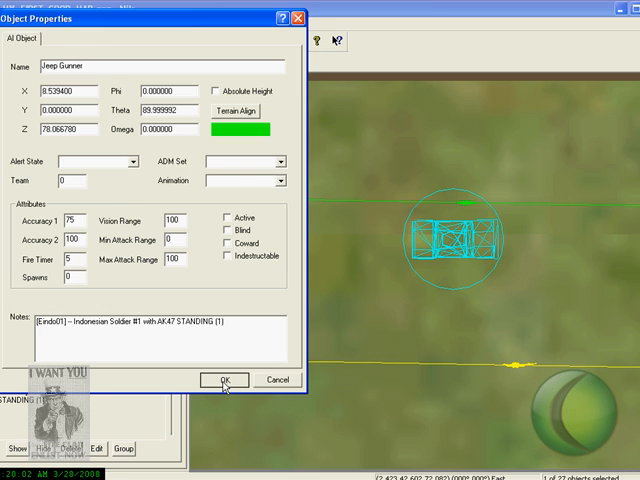
click(224, 380)
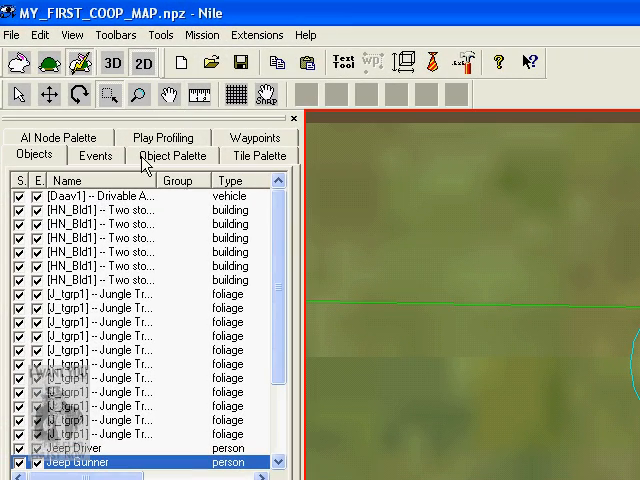
Start a Unit move to Unit action on the Events tab and back out of it
click(96, 156)
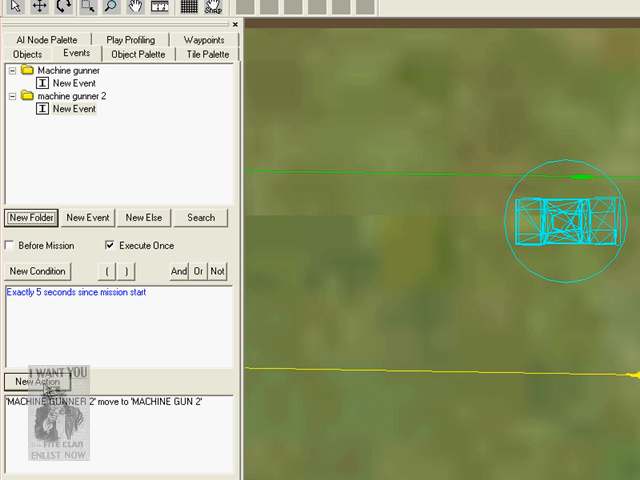
click(34, 380)
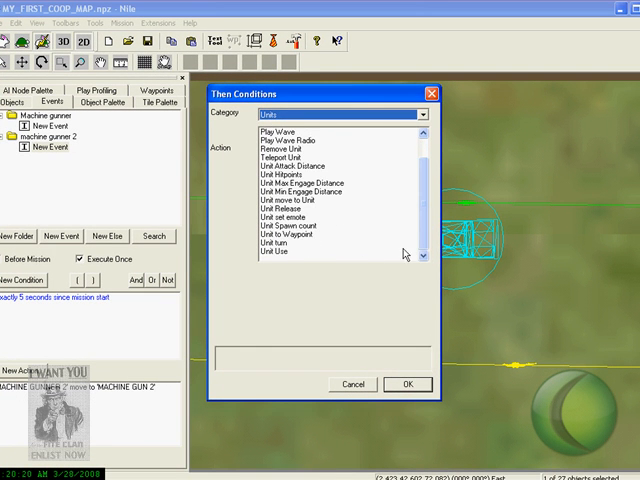
click(292, 200)
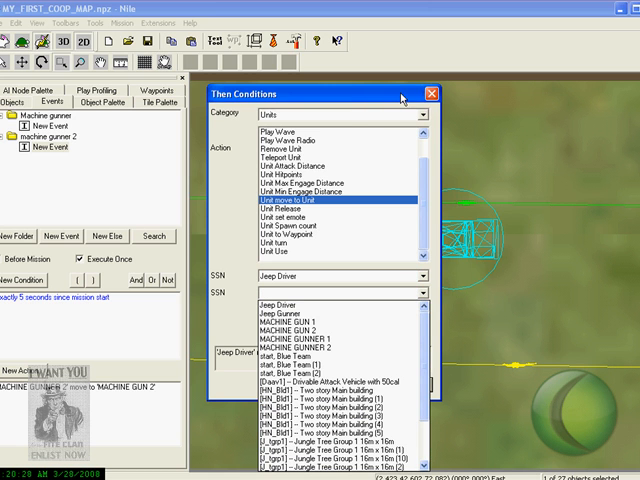
Name the drivable attack vehicle with .50cal Jeep in its Object Properties
click(432, 92)
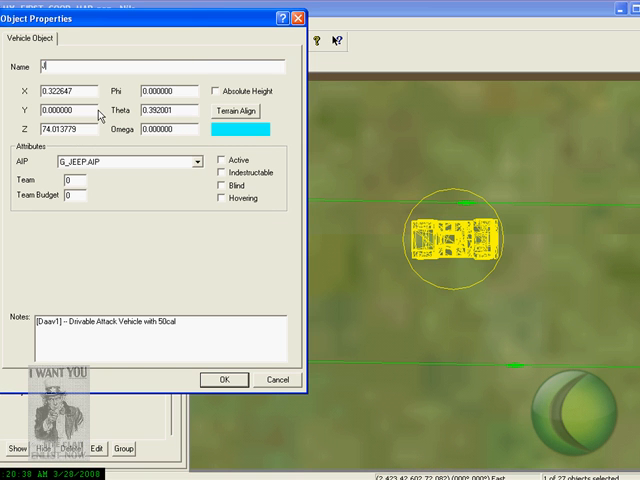
text(eep)
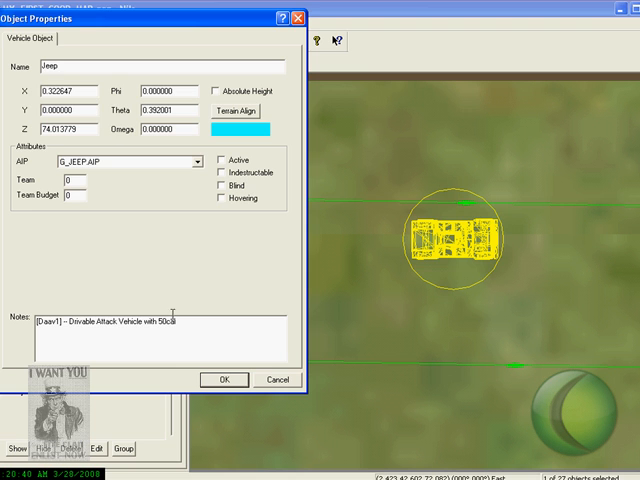
click(224, 380)
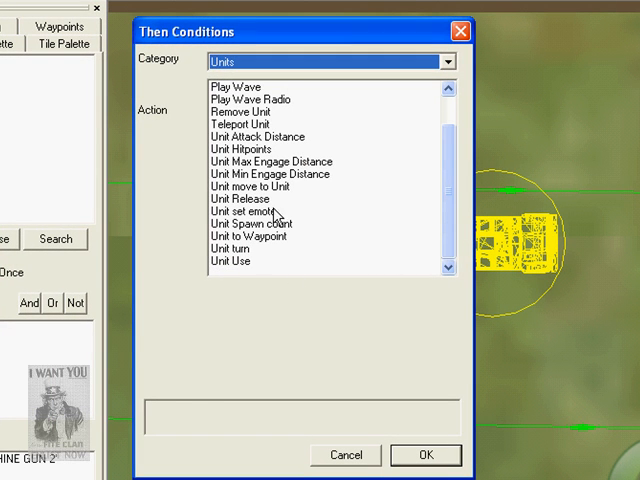
Add a Unit move to Unit action sending Jeep Driver into the Jeep
click(252, 188)
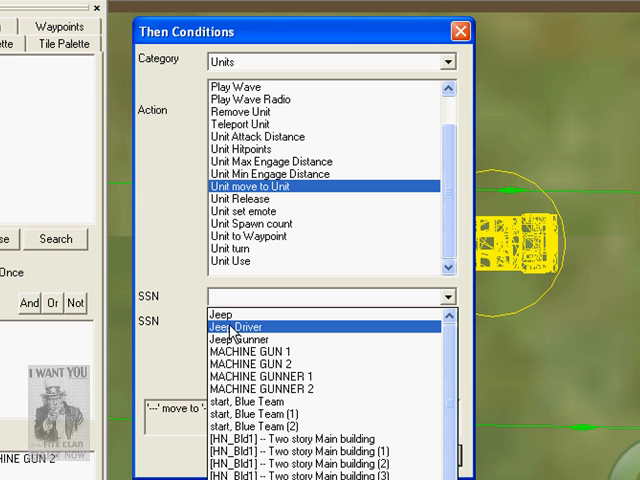
click(232, 326)
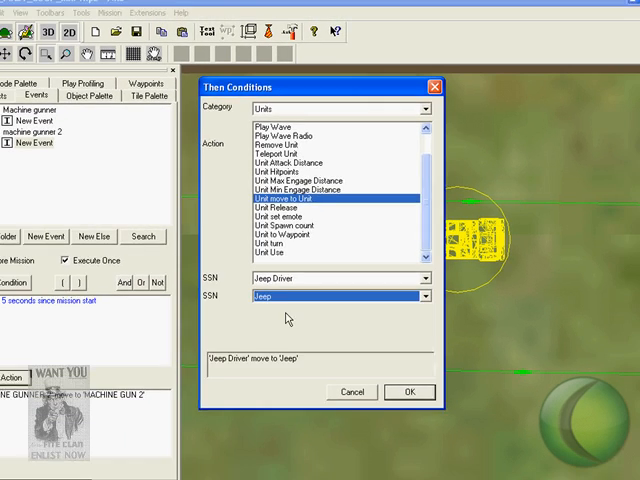
click(408, 392)
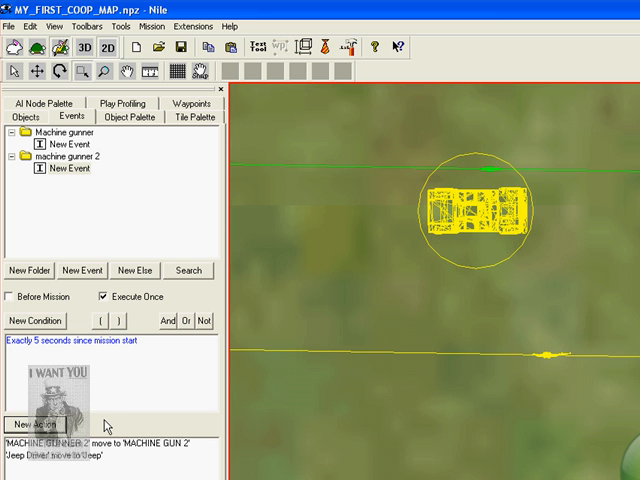
Add another Units 'Unit move to Unit' action sending Jeep Gunner into the Jeep
click(32, 424)
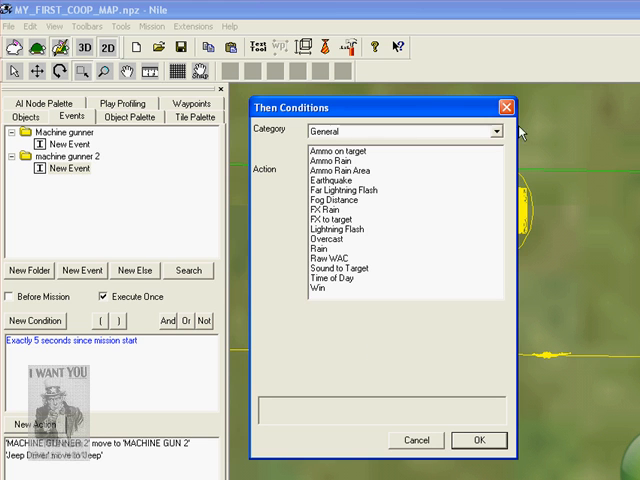
click(496, 132)
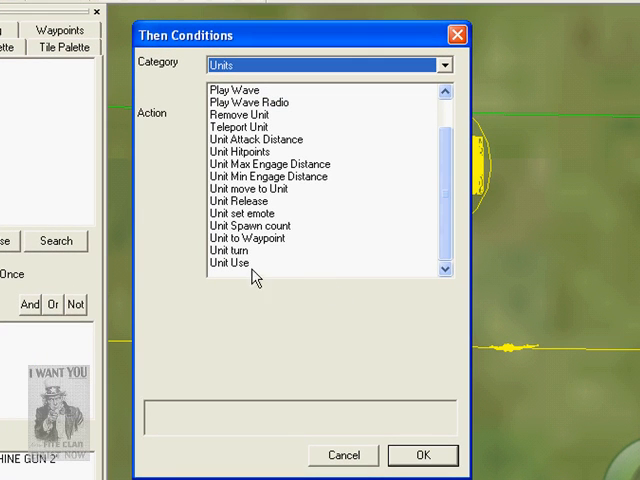
click(252, 188)
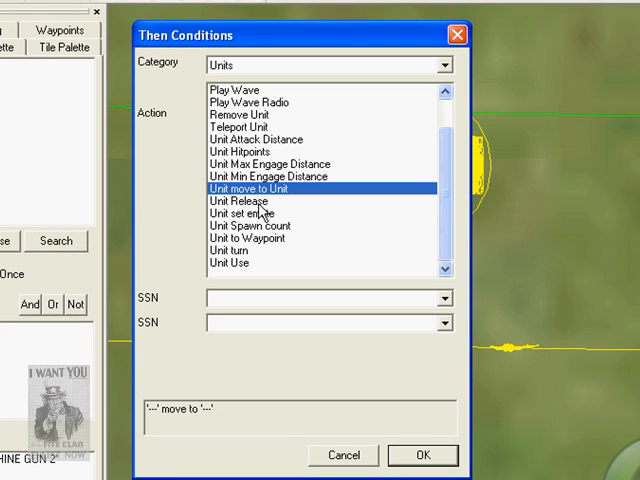
click(444, 300)
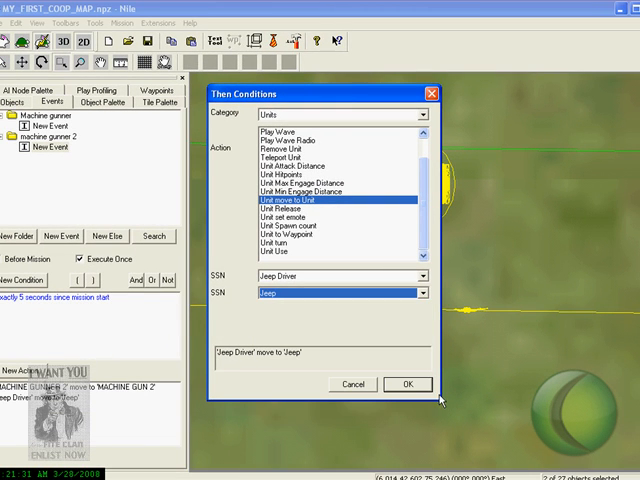
click(406, 384)
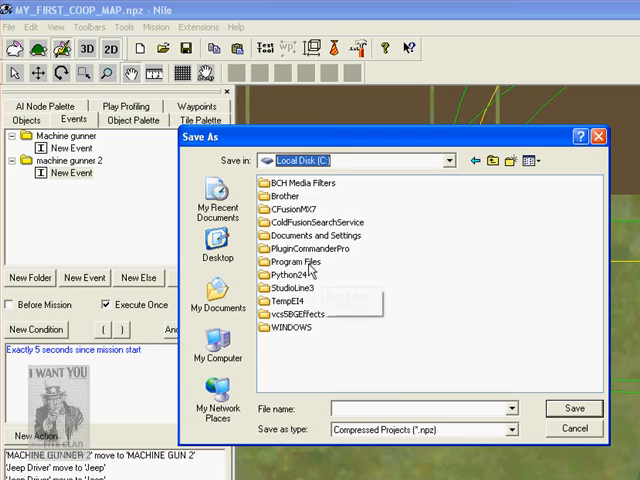
Save the map as my_first_coop_map in the NovaLogic folder and accept the mission properties
double_click(296, 260)
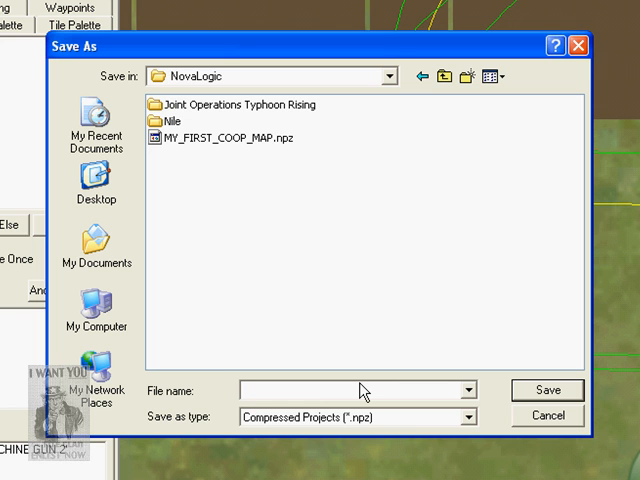
text(My_first_c)
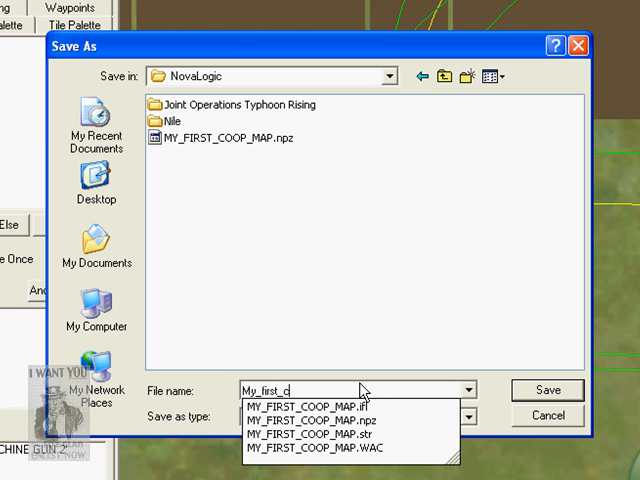
text(oop_map)
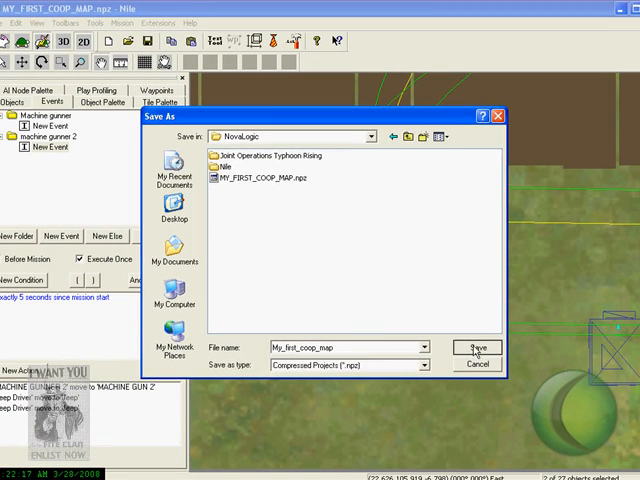
click(476, 348)
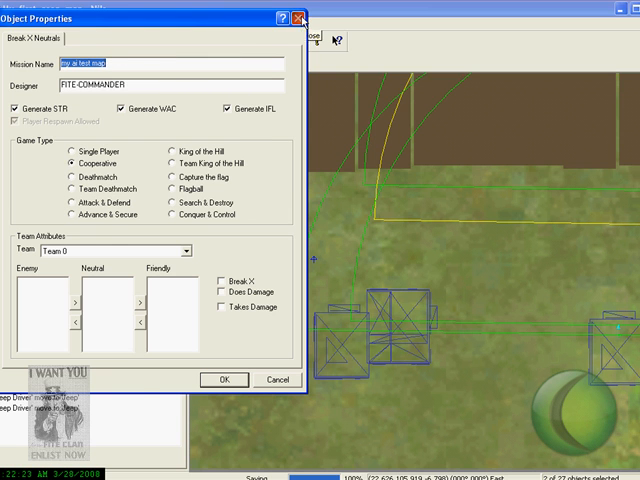
click(224, 380)
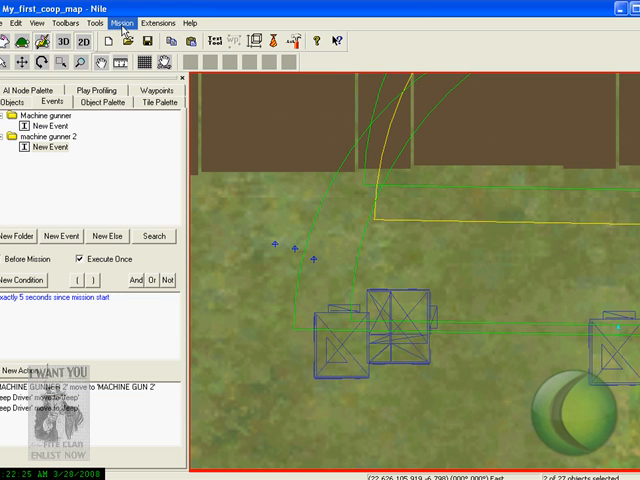